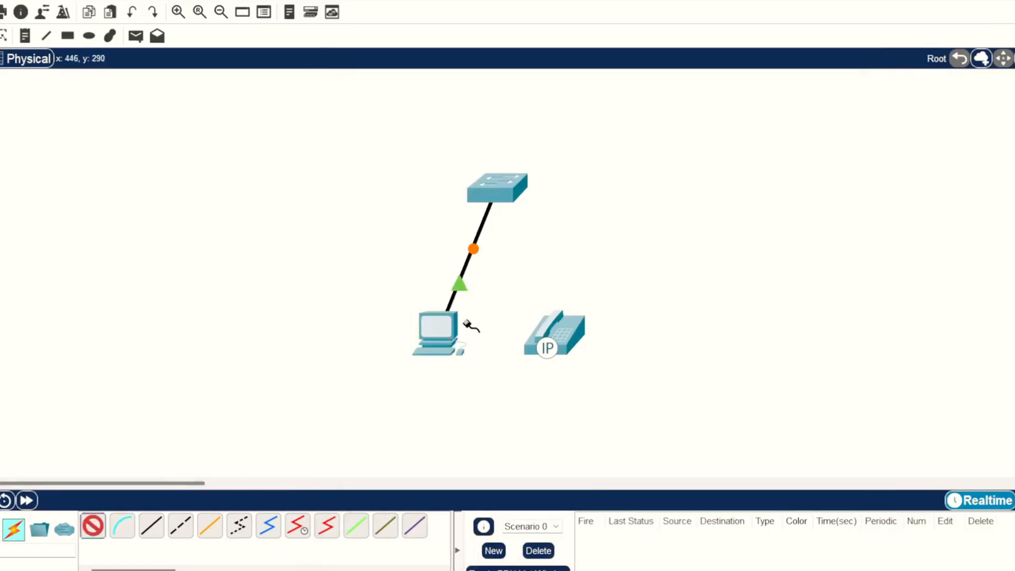
Step: Cable the PC to the IP phone and the phone to switch port Fa0/1
left_click(553, 333)
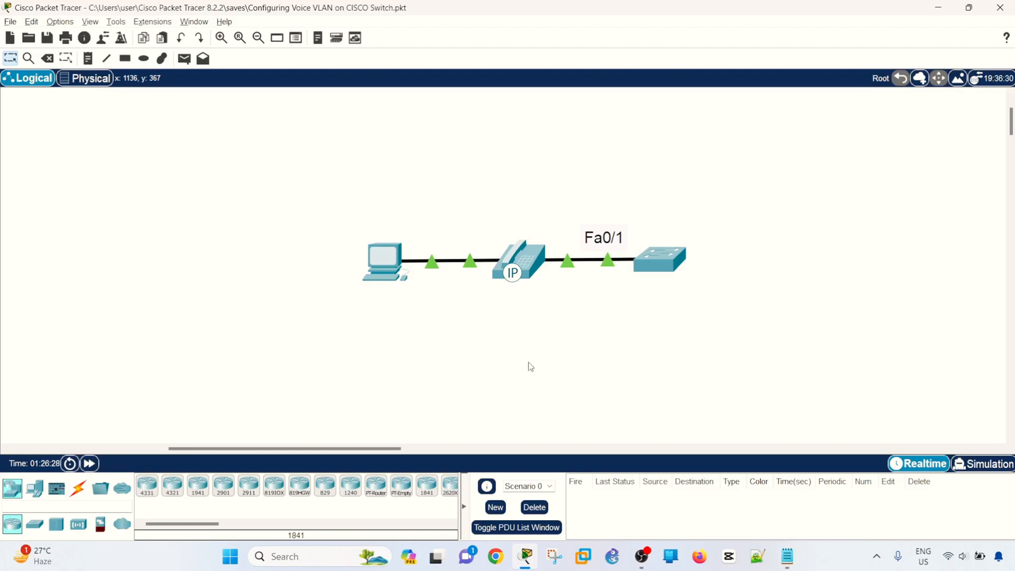
mouse_move(554, 354)
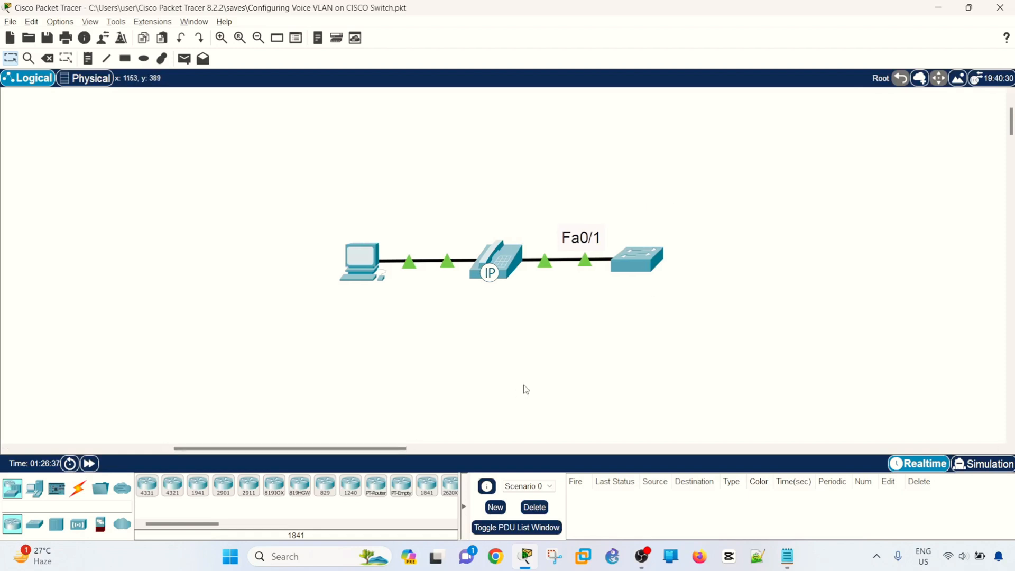
mouse_move(573, 275)
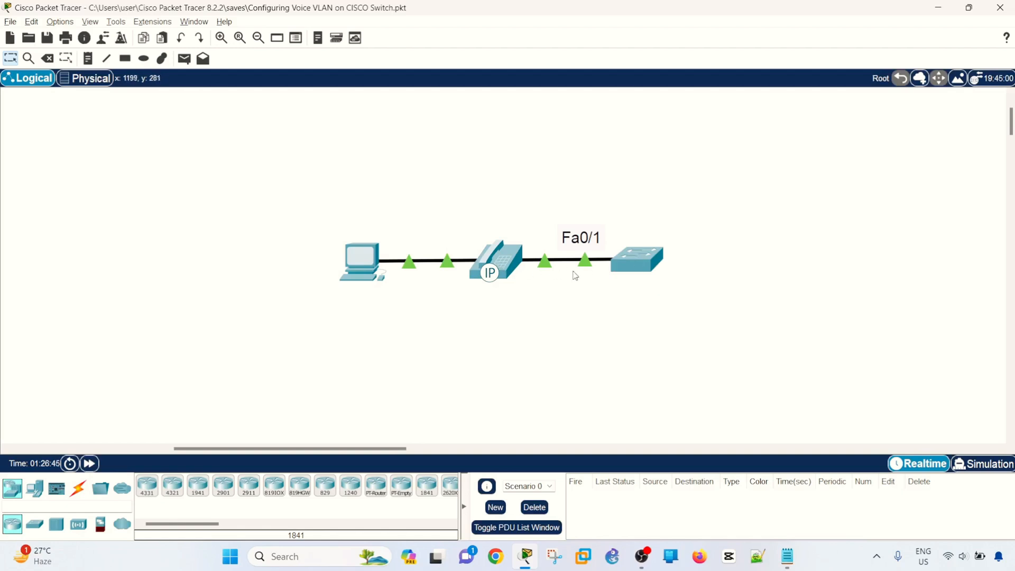
mouse_move(533, 299)
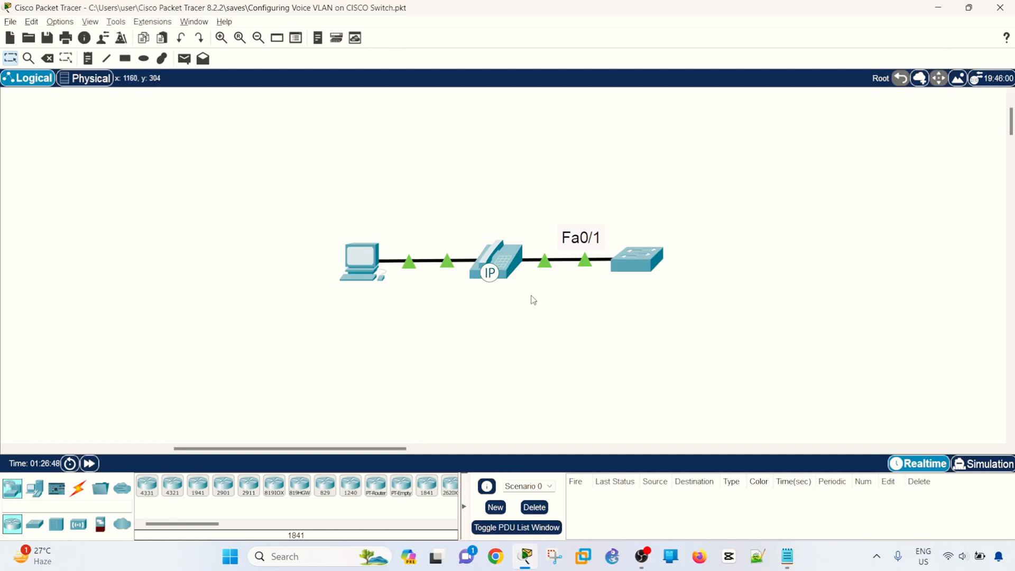
mouse_move(418, 274)
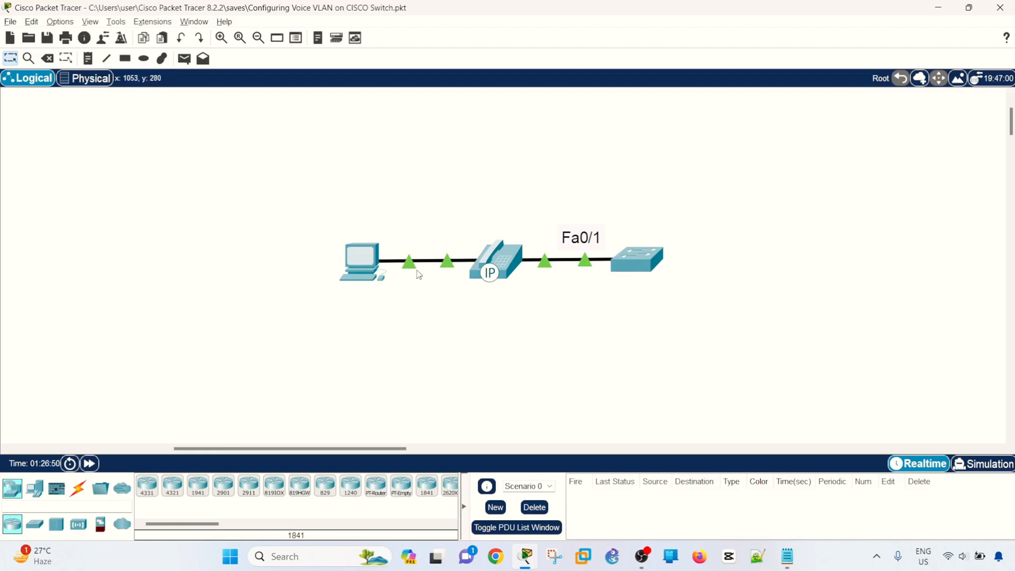
mouse_move(429, 242)
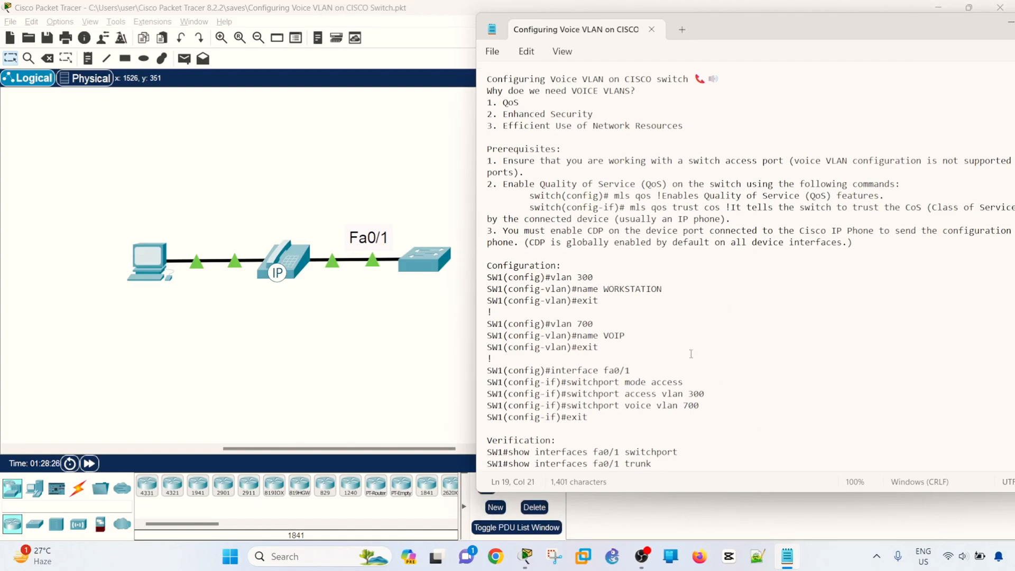
Step: Open Switch1's CLI and run show vlan, listing VLANs 300 WORKSTATION and 700 VOIP
left_click(590, 324)
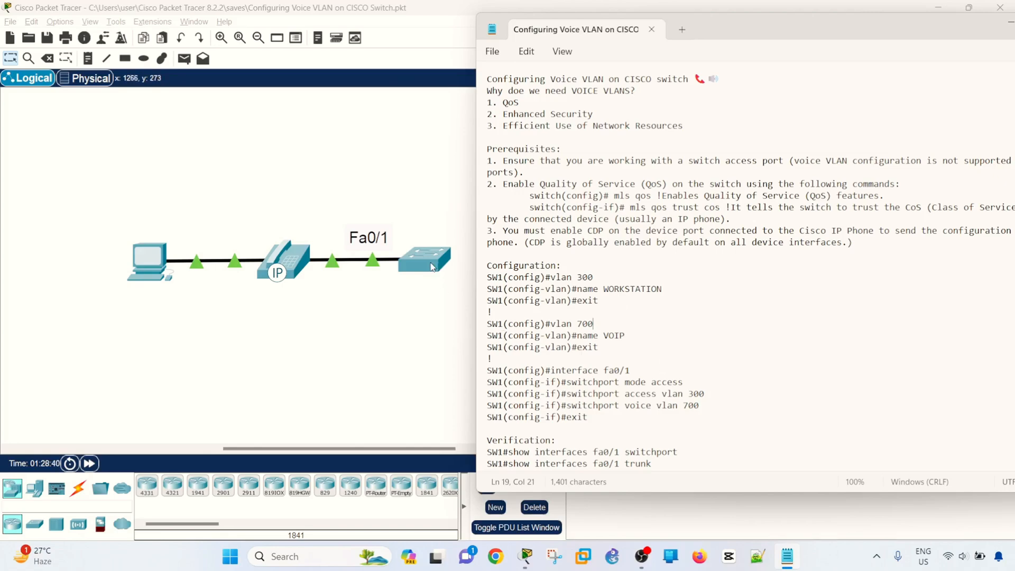
left_click(424, 259)
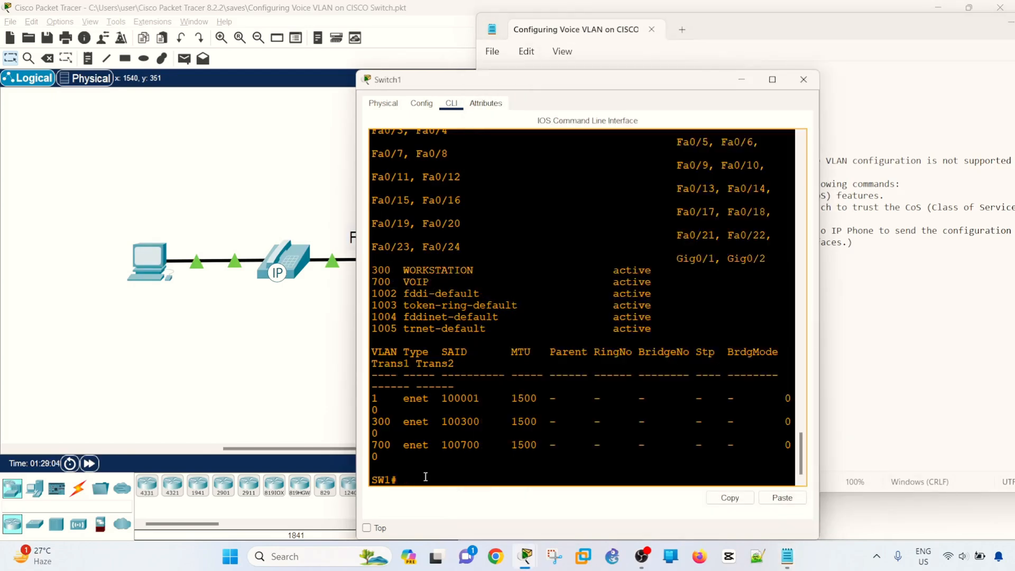
Step: Give Fa0/1 access VLAN 300 and voice VLAN 700, then enable mls qos globally
left_click(803, 78)
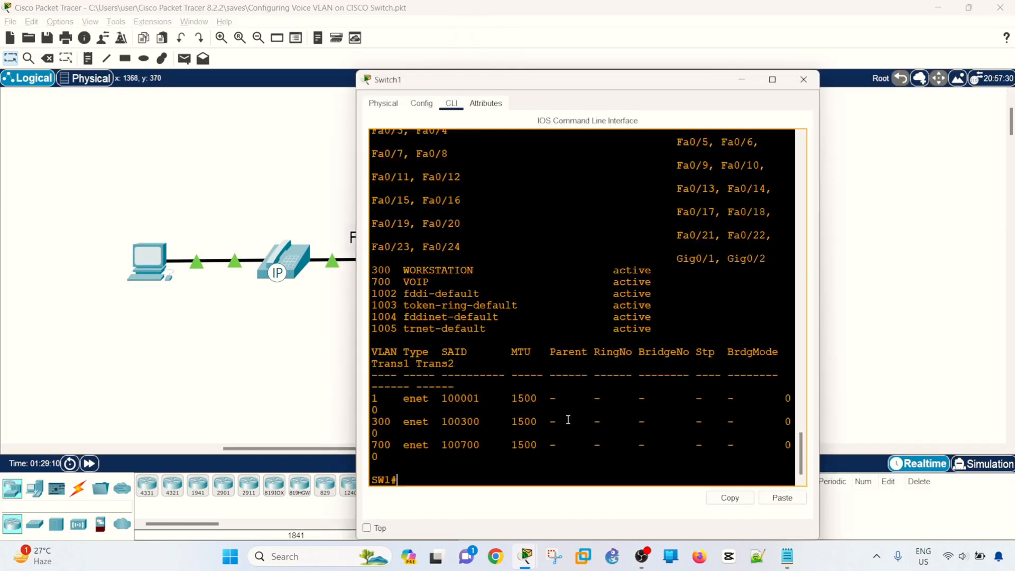
type("conf t")
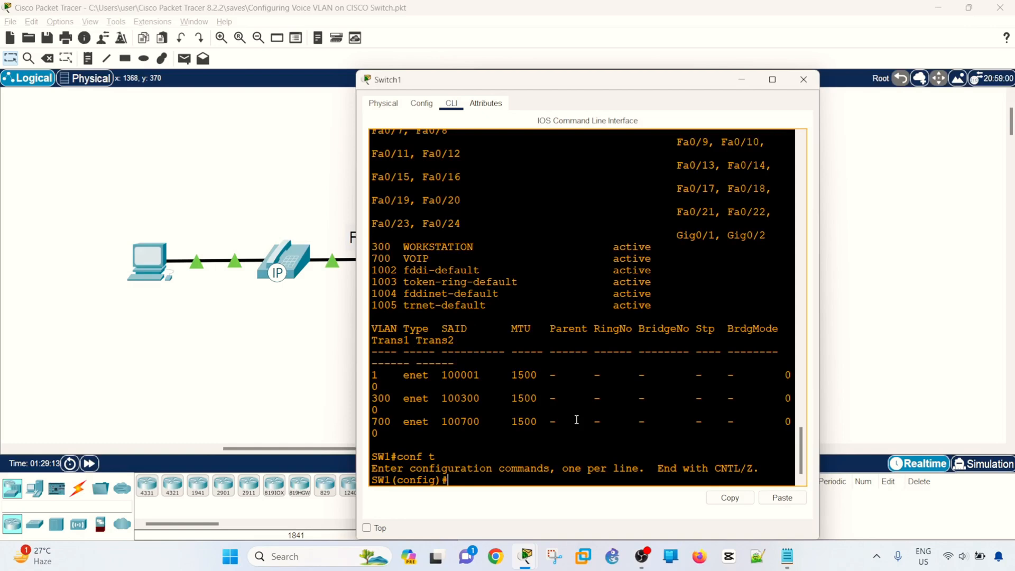
type("int")
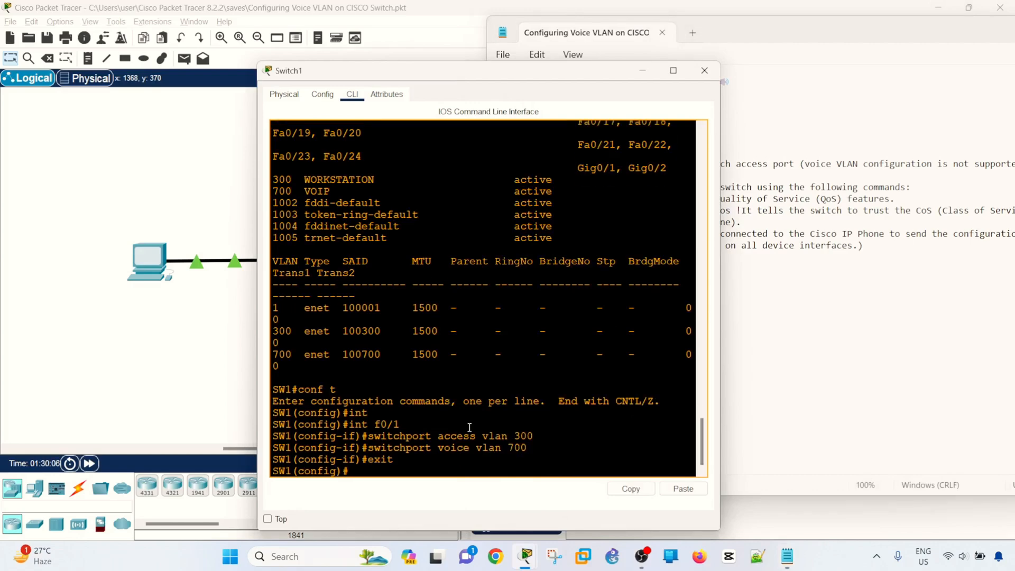
type("mls qos")
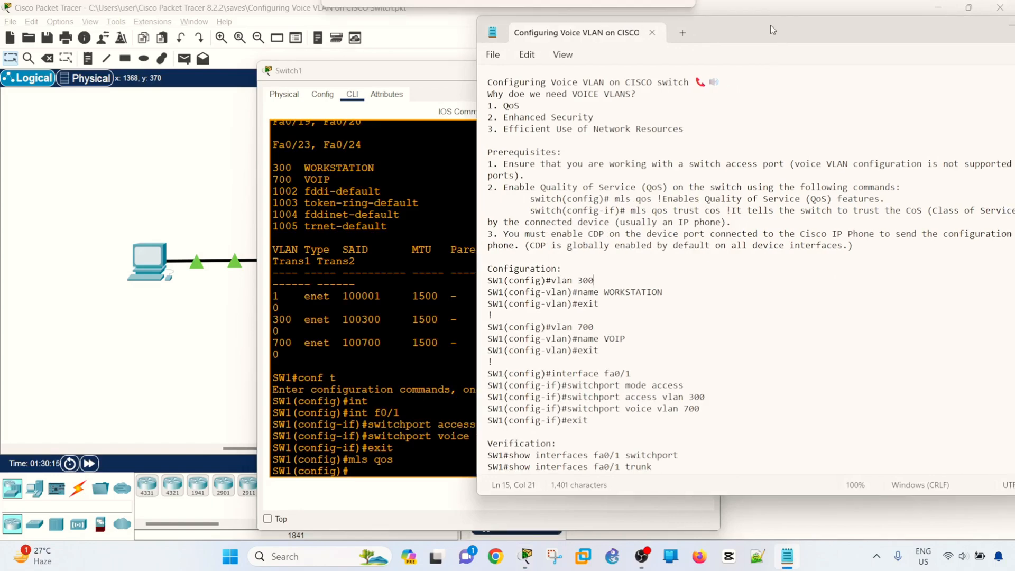
Step: Apply mls qos trust cos and cdp enable on Fa0/1, then end configuration
left_click_drag(629, 211, 719, 210)
type("int f0/1")
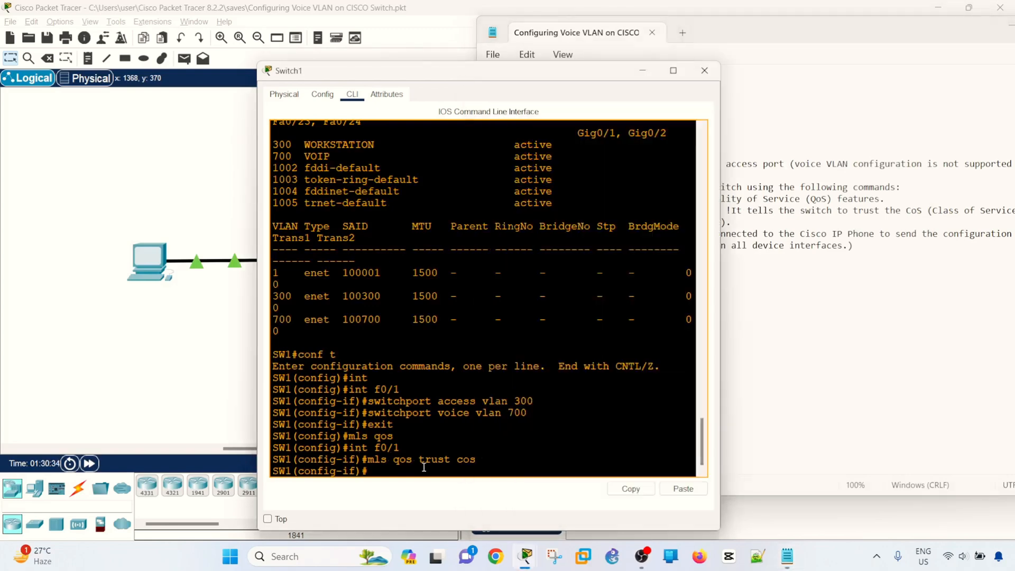
type("cdp enable")
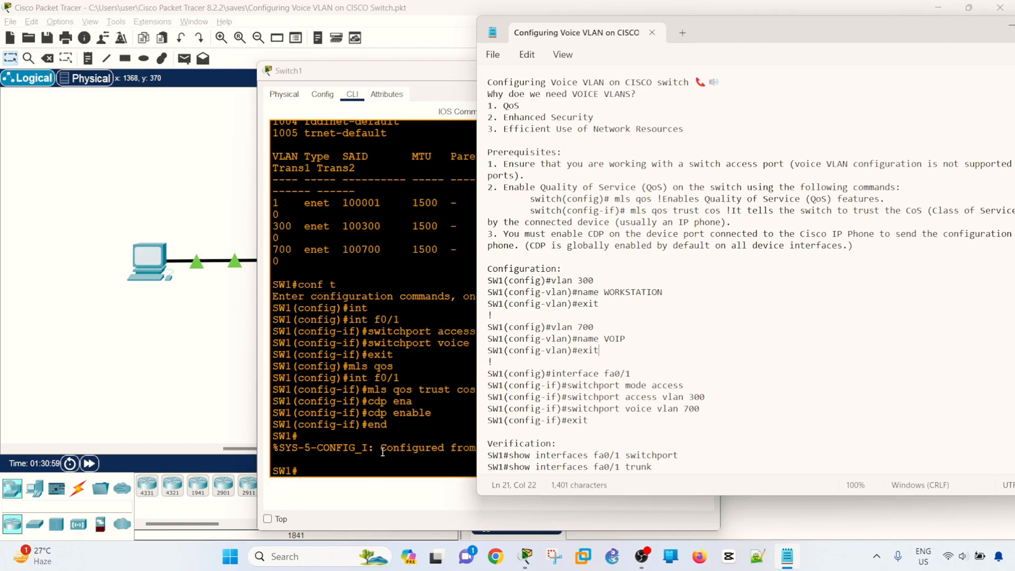
Step: Run show interfaces f0/1 switchport and highlight static access mode and access VLAN 300
type("show interfaces f0/1 switchport")
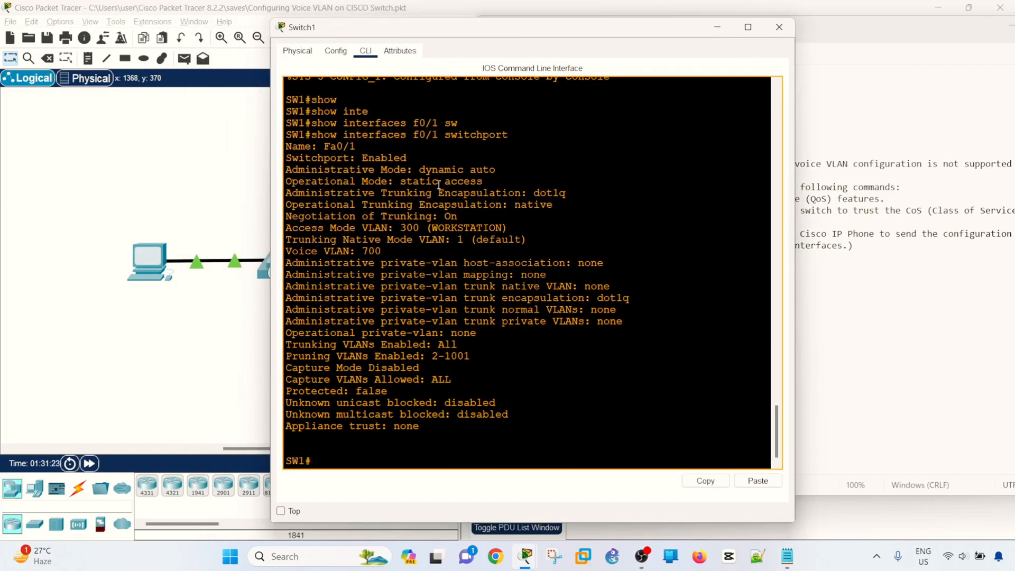
left_click_drag(400, 181, 470, 181)
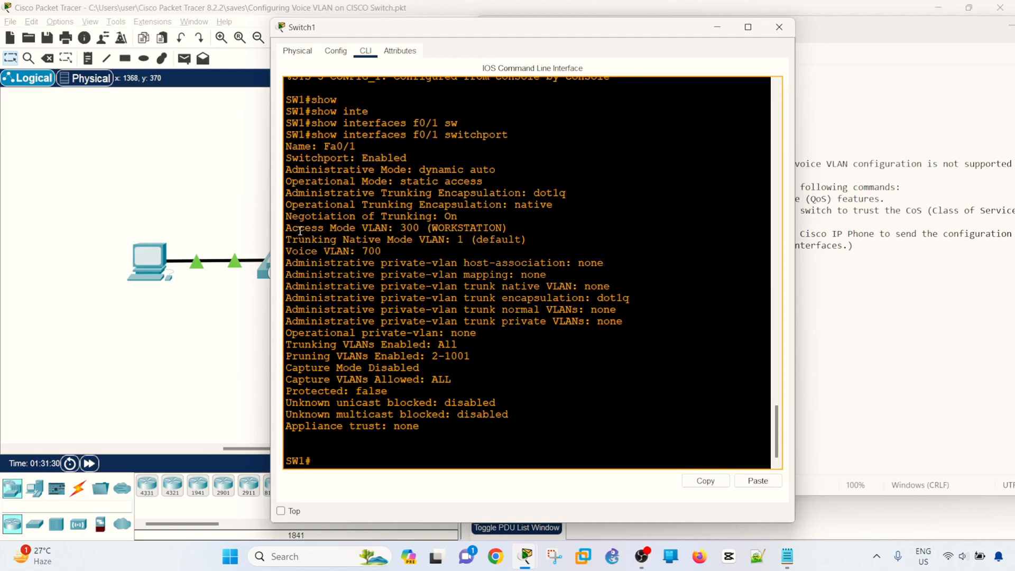
left_click_drag(298, 227, 424, 227)
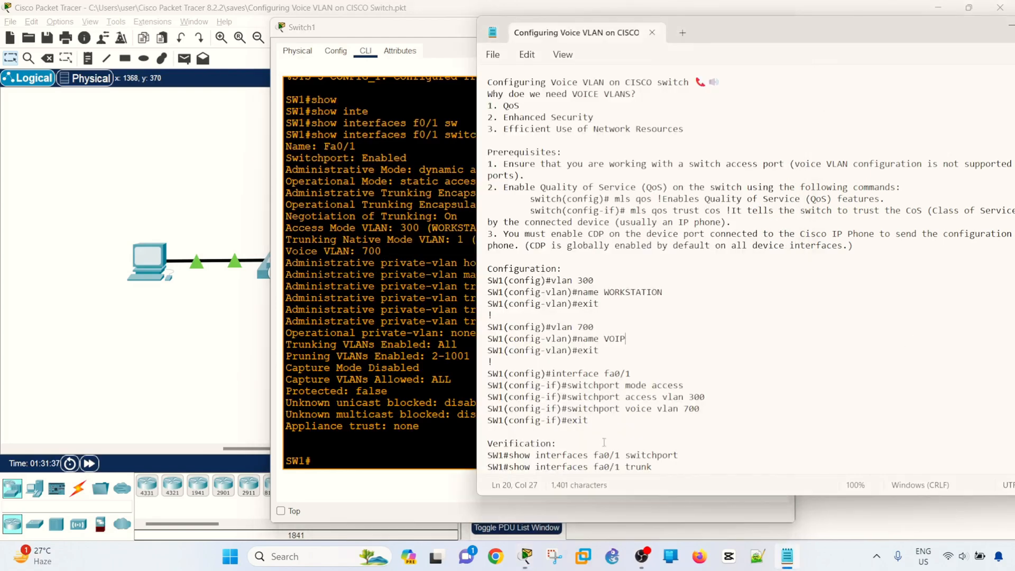
Step: Scroll the notes to Verification and select the show interfaces fa0/1 trunk command
scroll("down", 3)
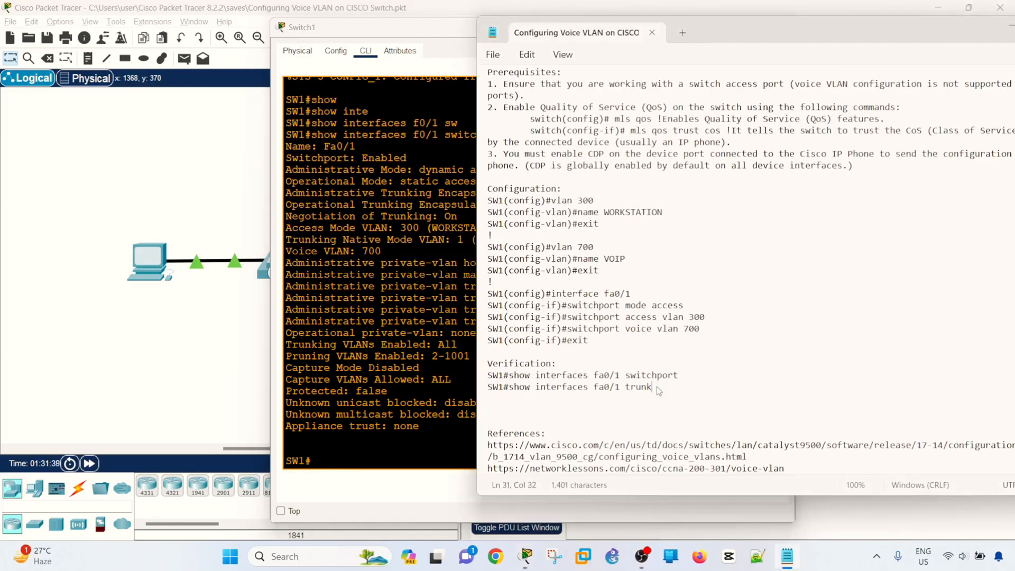
left_click_drag(534, 387, 652, 387)
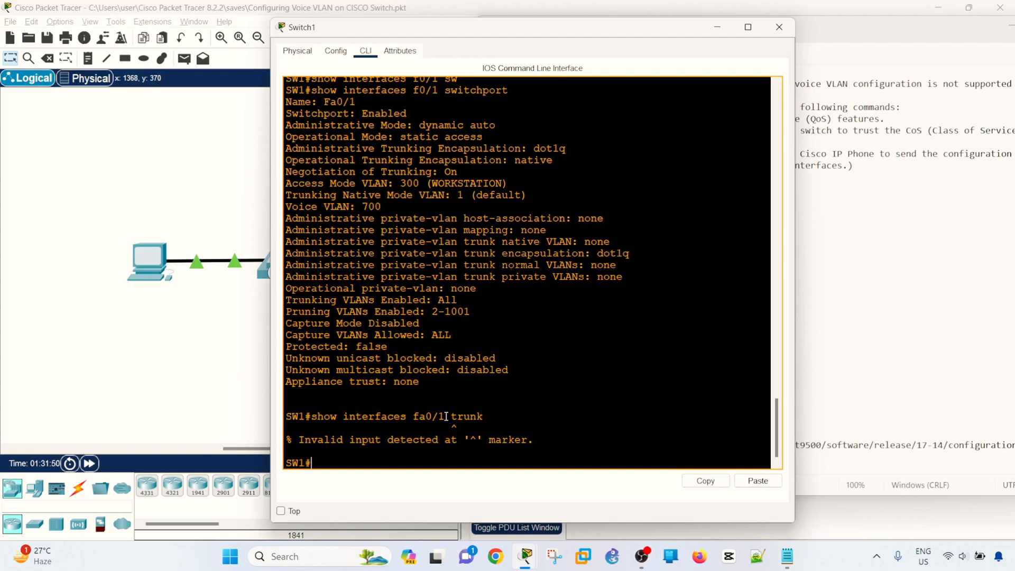
Step: Highlight fa0/1 in the rejected show interfaces fa0/1 trunk error line
double_click(428, 416)
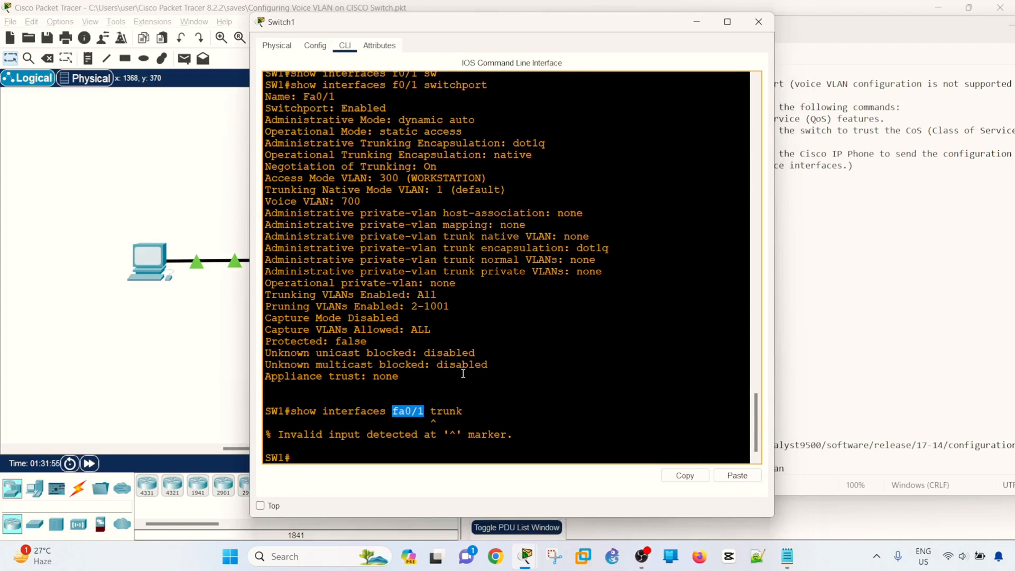
mouse_move(493, 424)
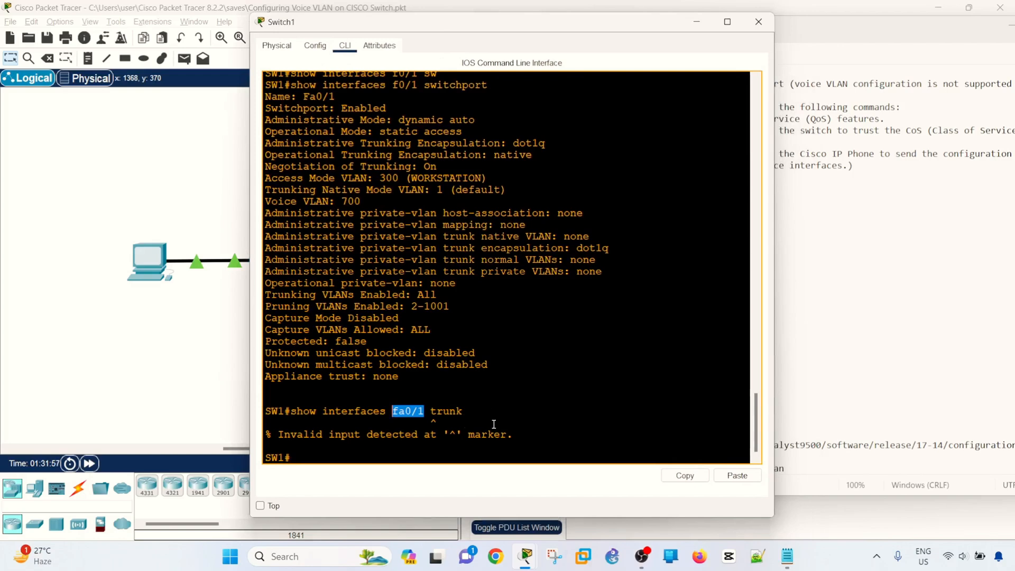